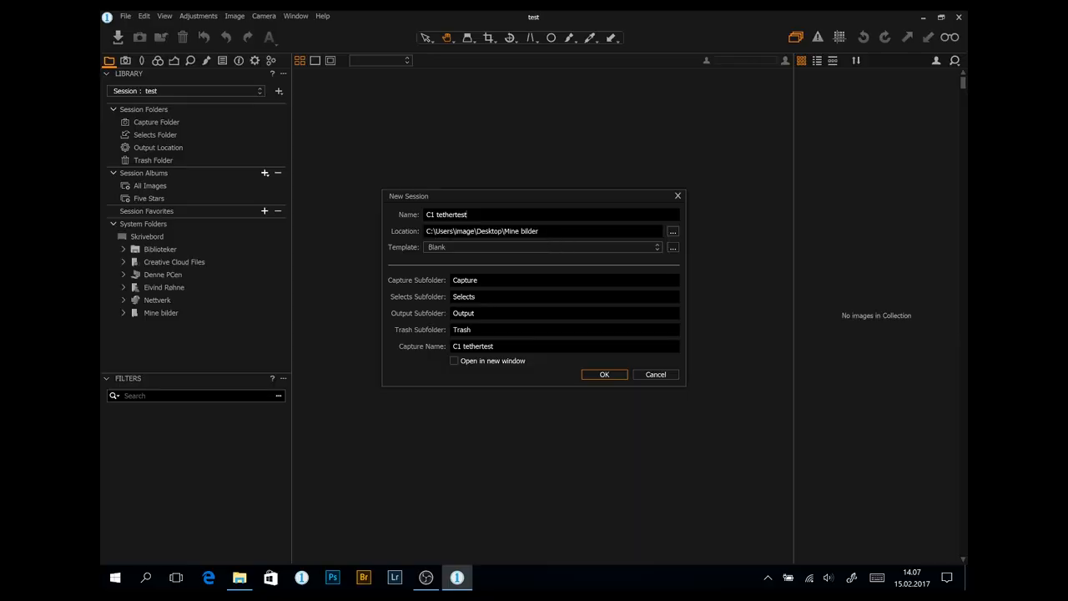
{"action": "mouse_move", "coordinate": [634, 274]}
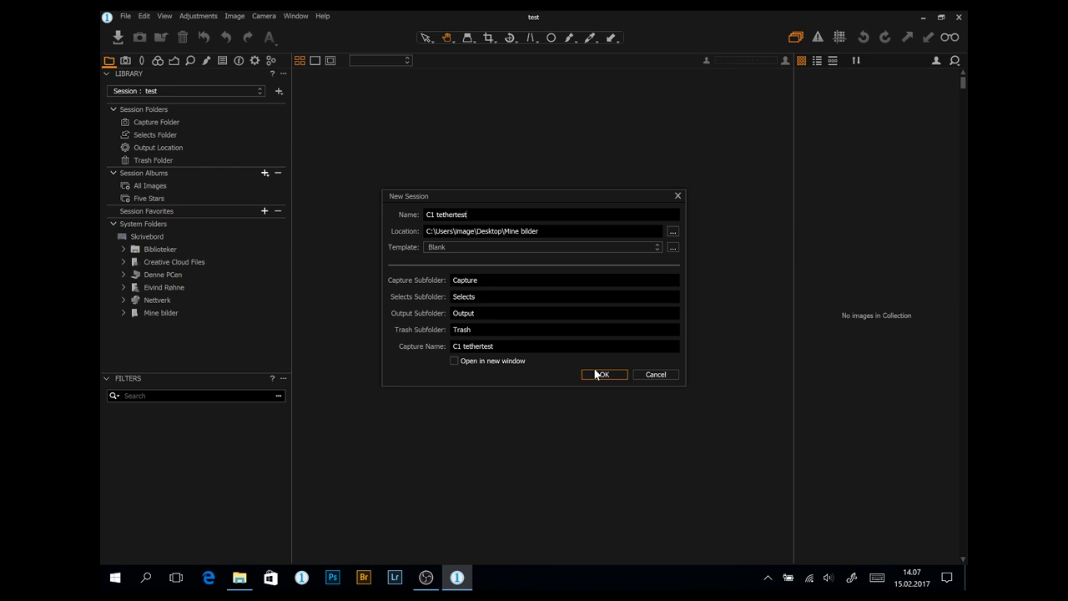
Step: Confirm the new session C1 tethertest in Mine bilder with default subfolders
{"action": "left_click", "coordinate": [604, 373]}
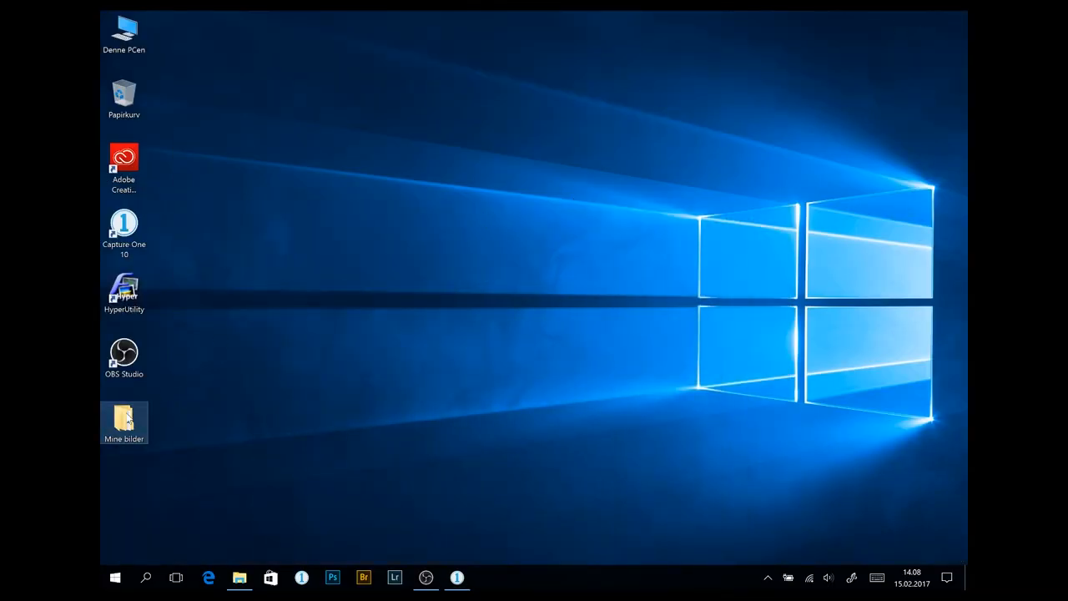
Step: Browse Mine bilder > C1 tethertest and inspect its Capture and Output subfolders
{"action": "double_click", "coordinate": [123, 417]}
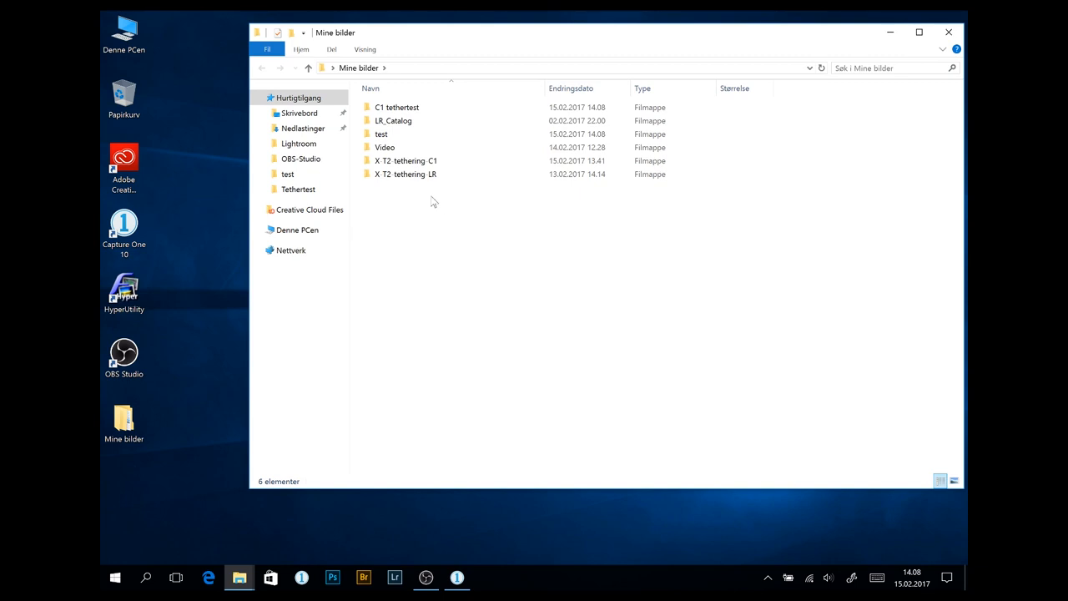
{"action": "double_click", "coordinate": [399, 107]}
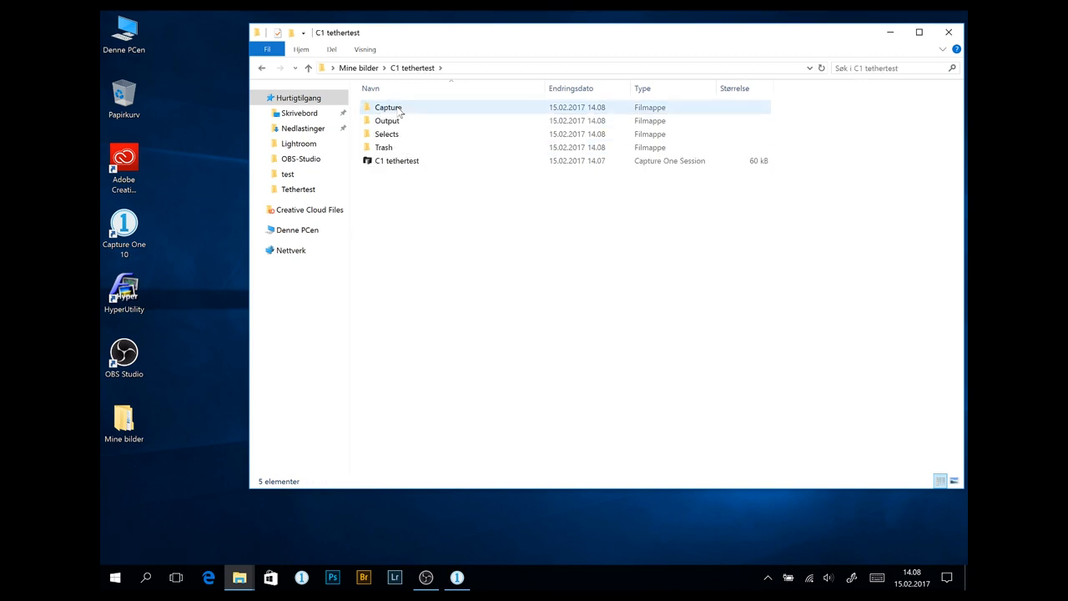
{"action": "left_click", "coordinate": [387, 120]}
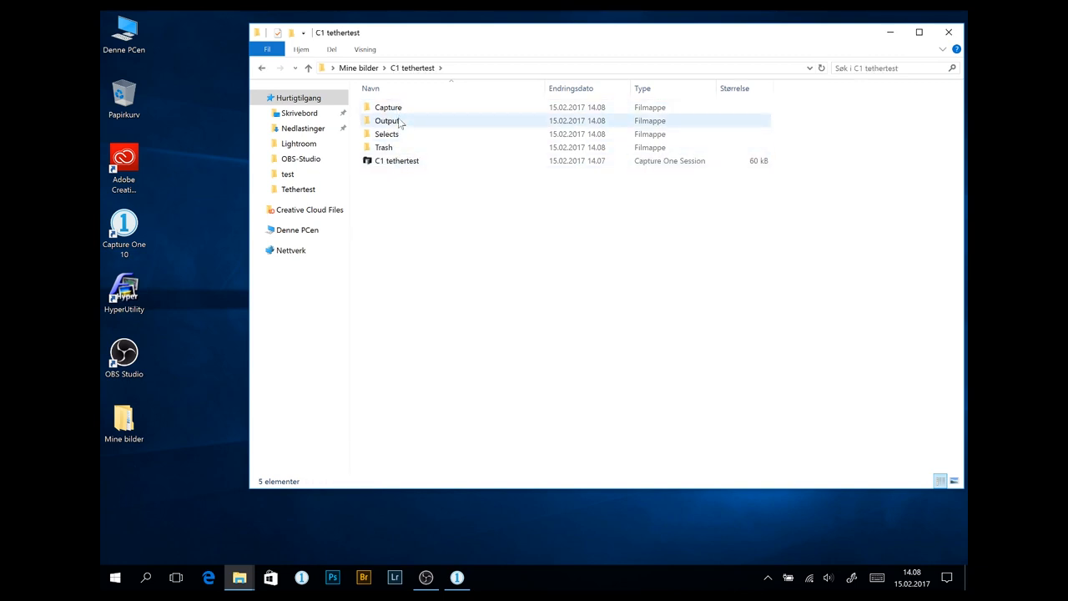
{"action": "left_click", "coordinate": [341, 354]}
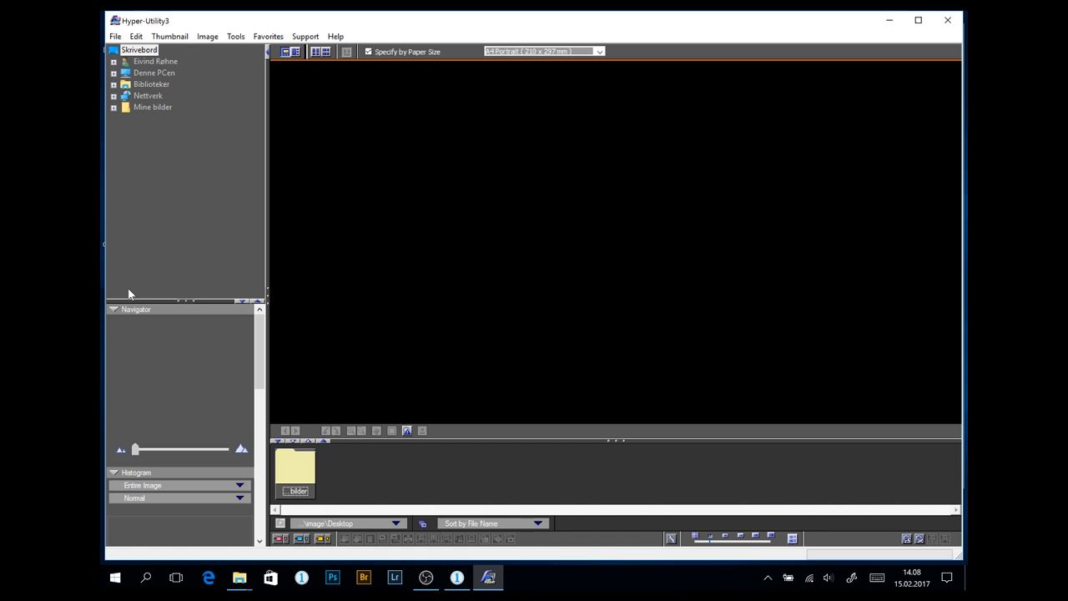
{"action": "mouse_move", "coordinate": [210, 290]}
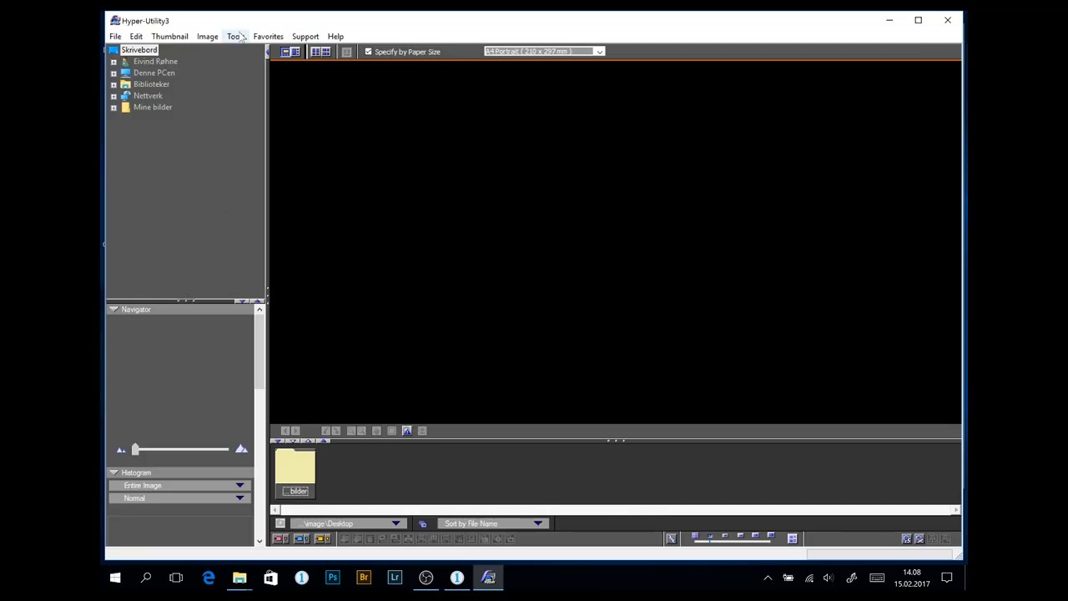
Step: Start tethered camera control from the Tools menu, dismissing the folder access warning
{"action": "left_click", "coordinate": [236, 37]}
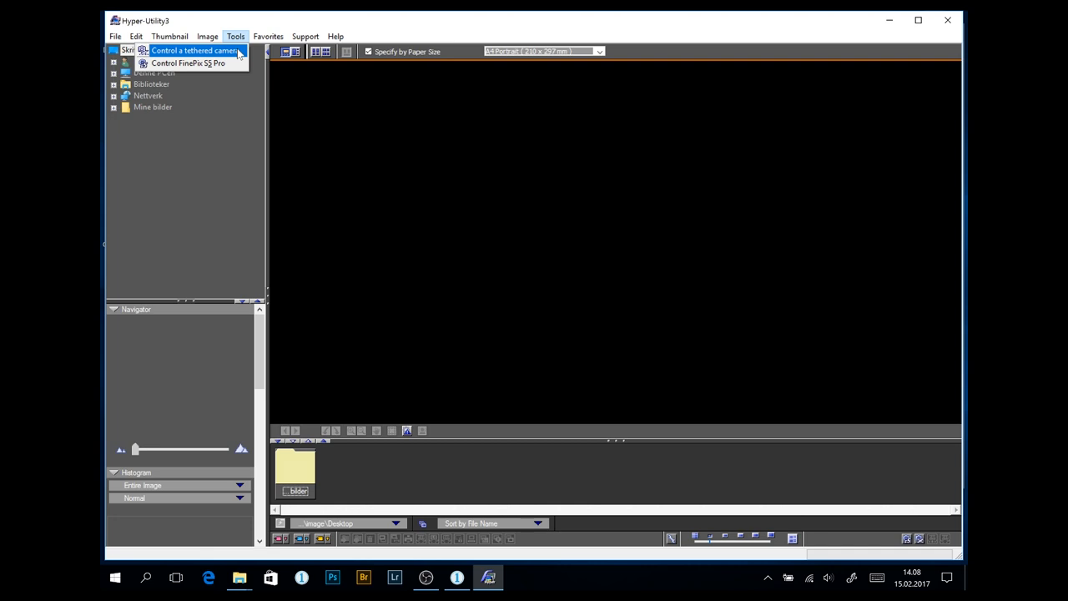
{"action": "left_click", "coordinate": [191, 53]}
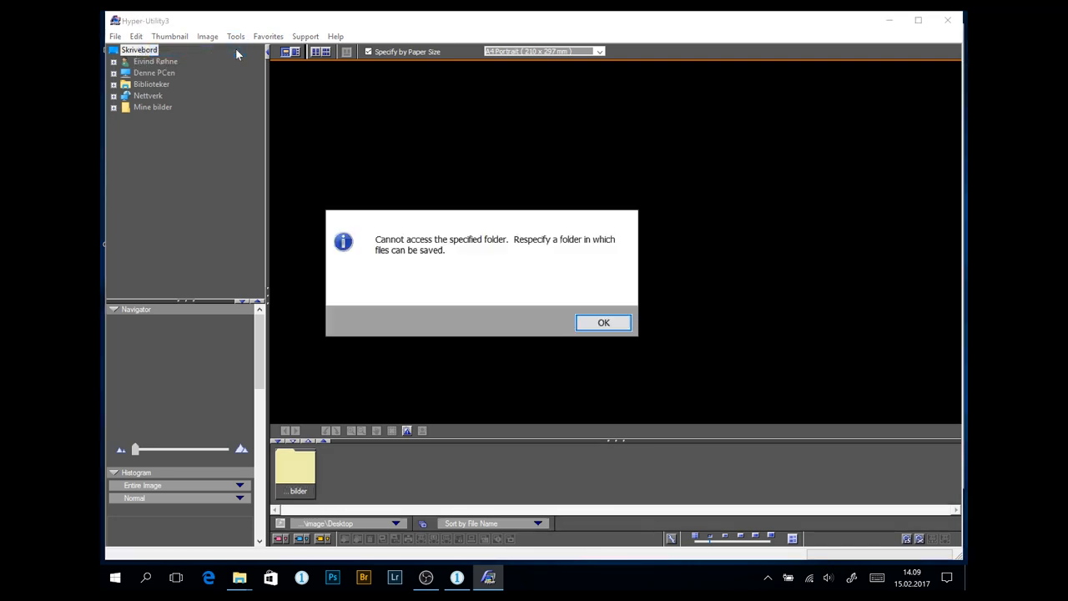
{"action": "mouse_move", "coordinate": [528, 319]}
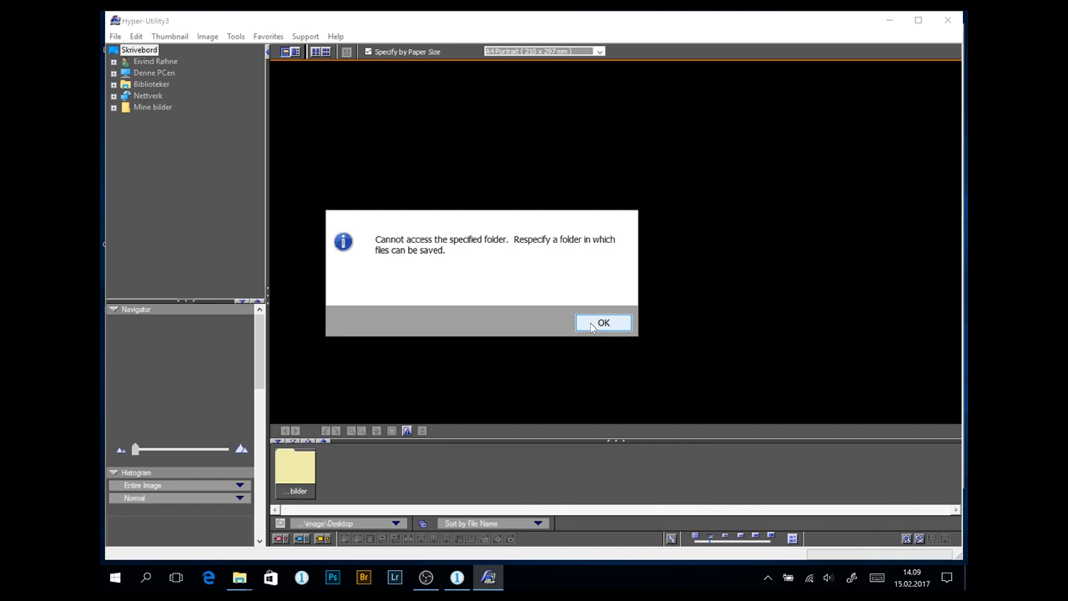
{"action": "left_click", "coordinate": [604, 322]}
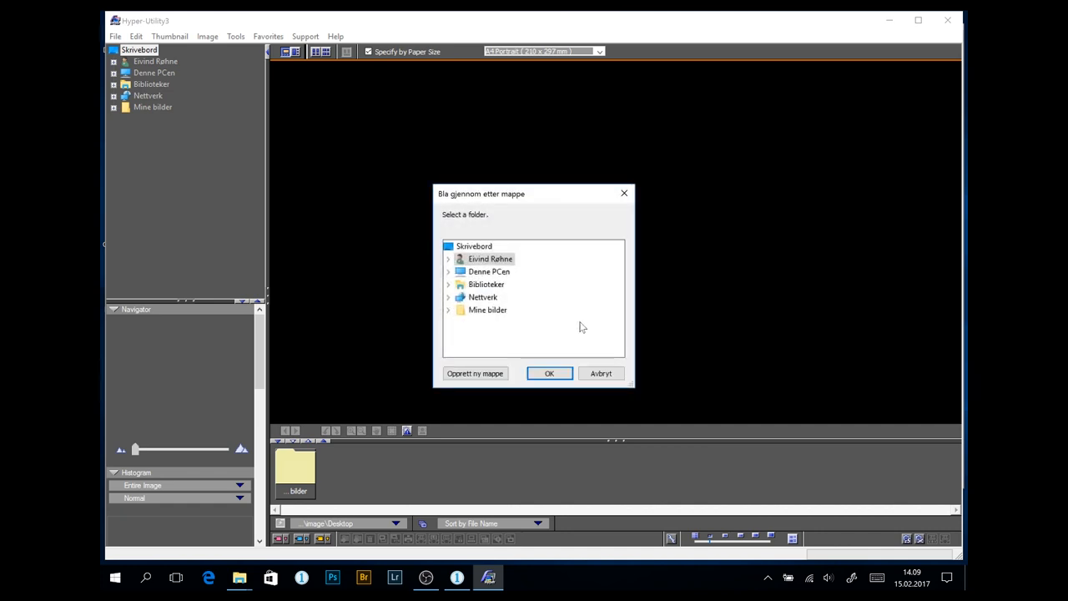
Step: Choose Mine bilder > C1 tethertest > Capture as the save folder and confirm
{"action": "left_click", "coordinate": [447, 309]}
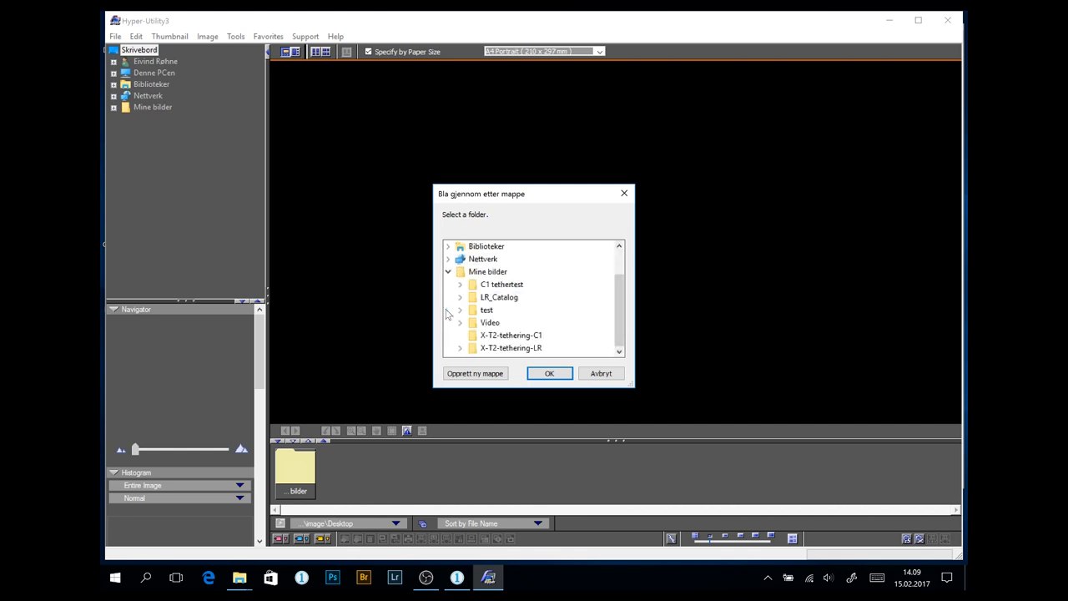
{"action": "left_click", "coordinate": [461, 283]}
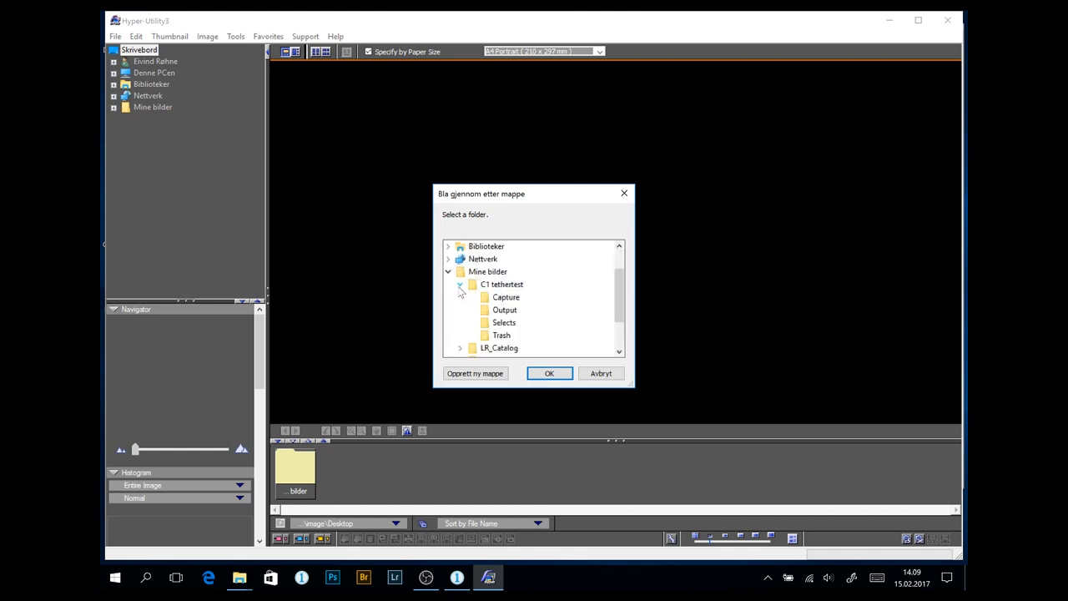
{"action": "mouse_move", "coordinate": [505, 297]}
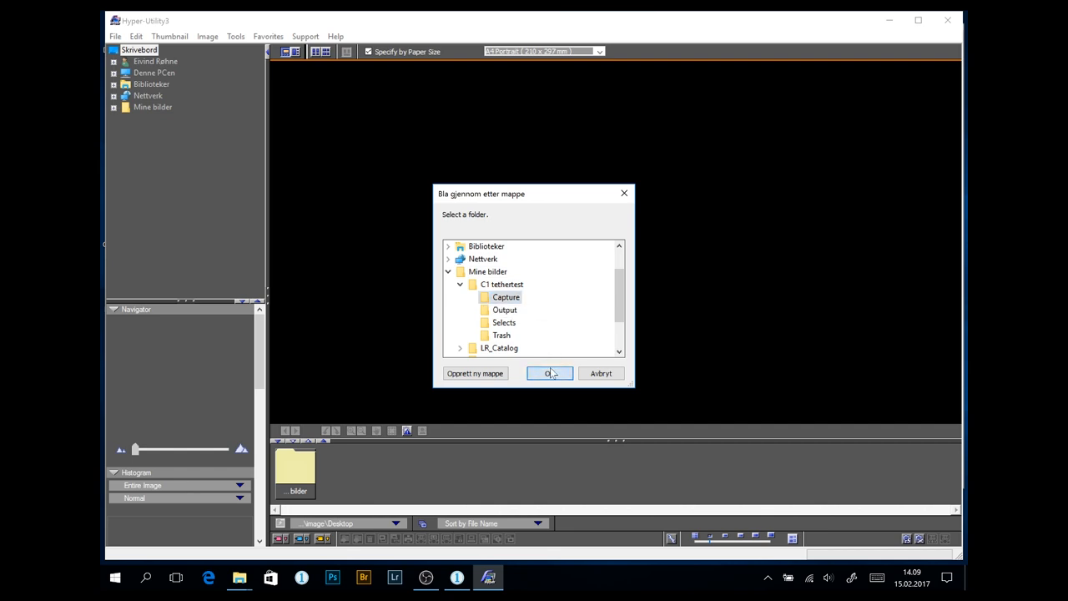
{"action": "left_click", "coordinate": [549, 373]}
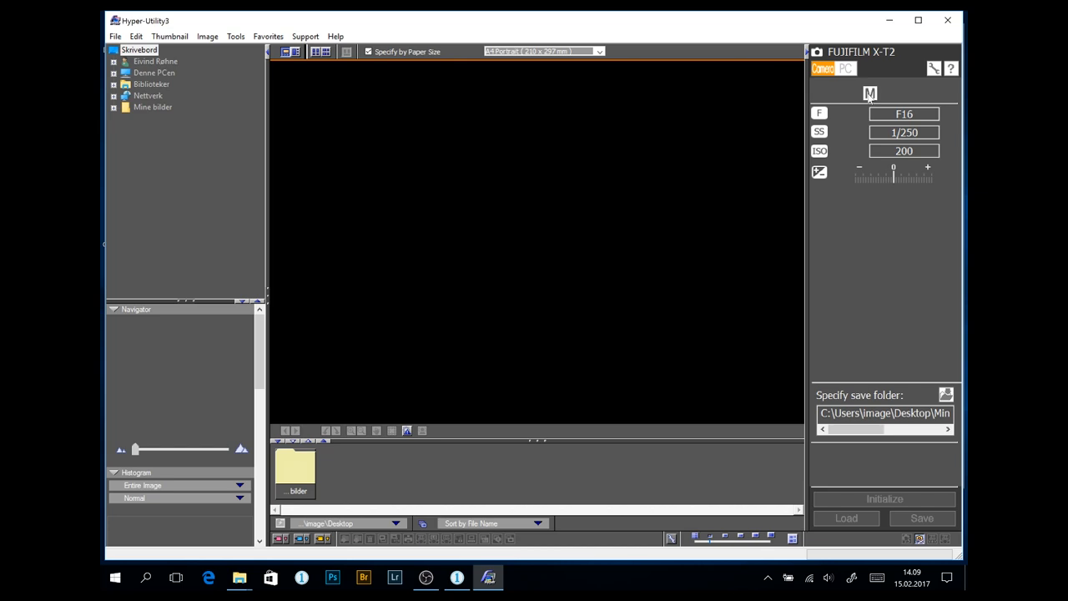
{"action": "mouse_move", "coordinate": [805, 18]}
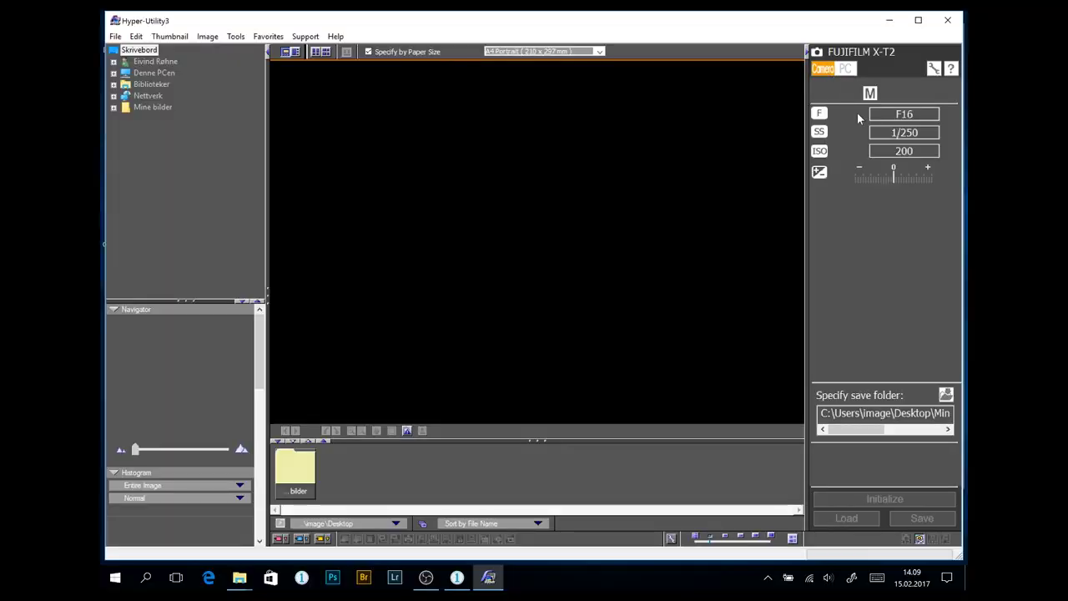
{"action": "mouse_move", "coordinate": [861, 101]}
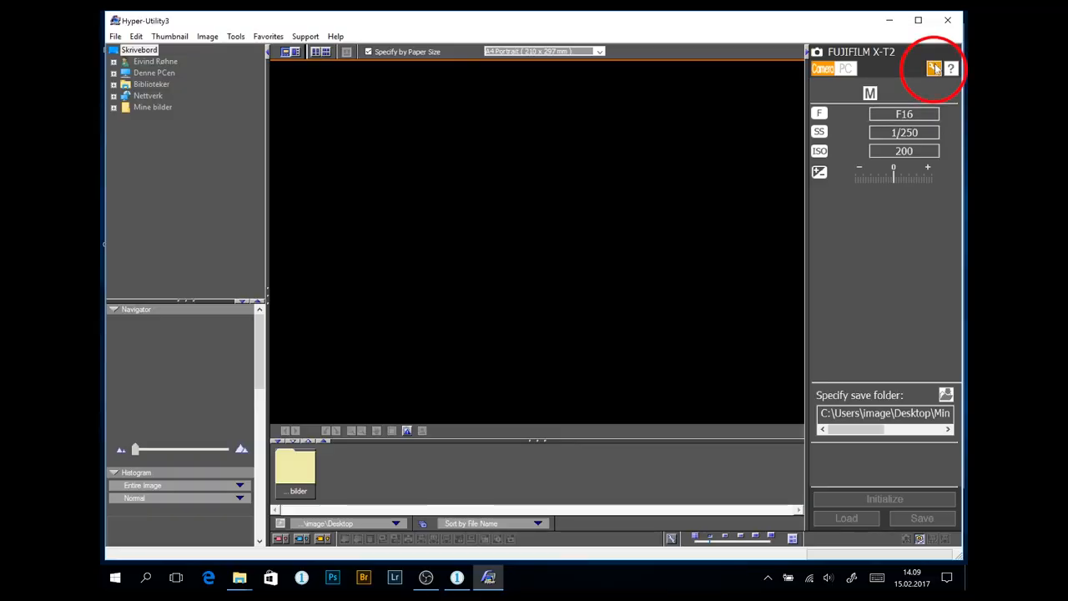
{"action": "left_click", "coordinate": [935, 68]}
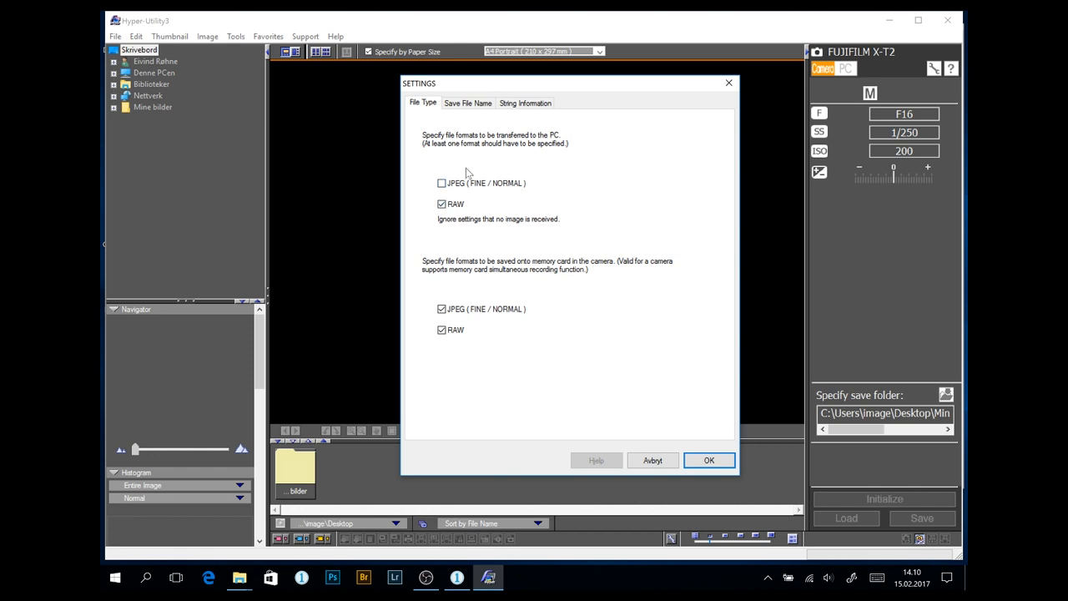
{"action": "mouse_move", "coordinate": [451, 212]}
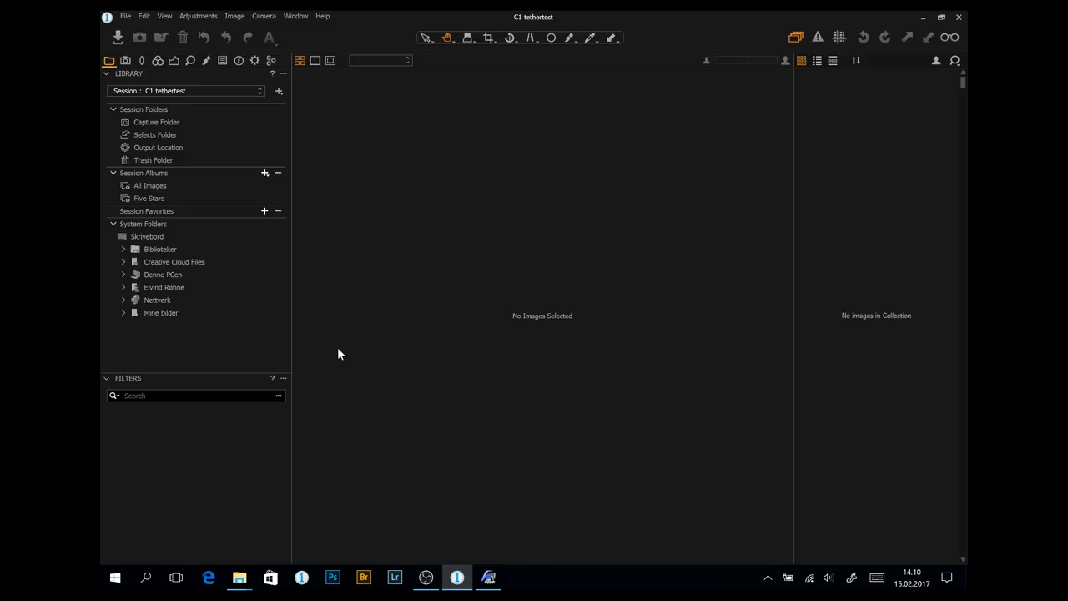
{"action": "mouse_move", "coordinate": [120, 87]}
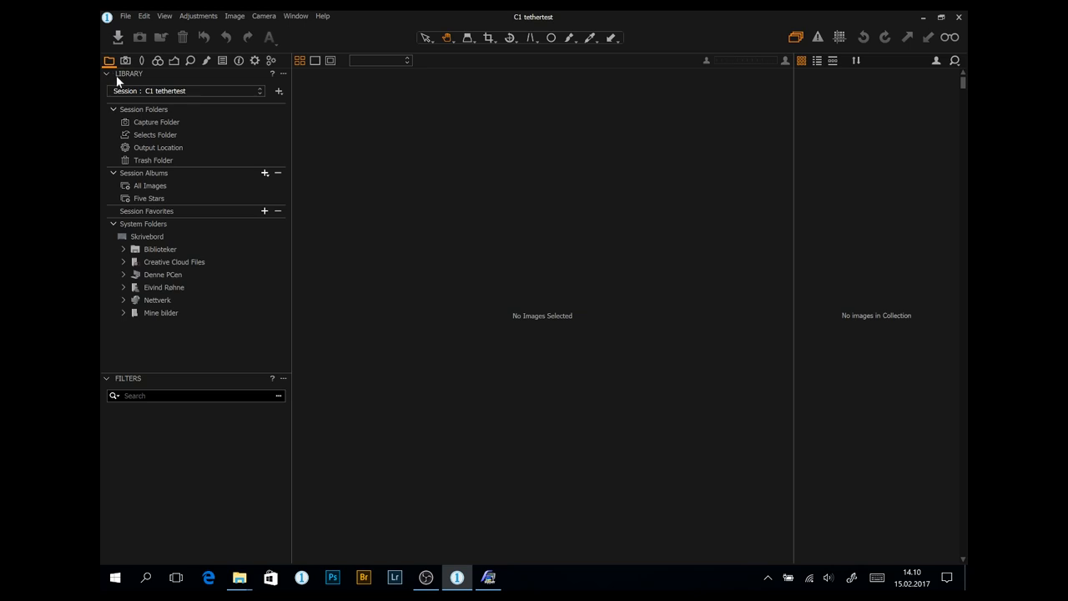
{"action": "mouse_move", "coordinate": [107, 58]}
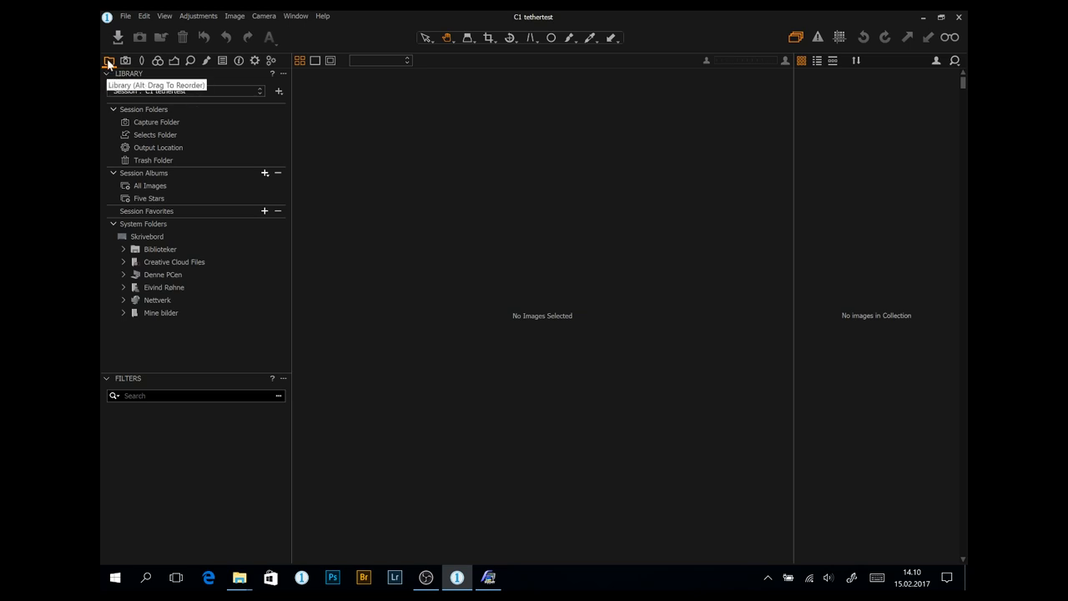
{"action": "mouse_move", "coordinate": [154, 123]}
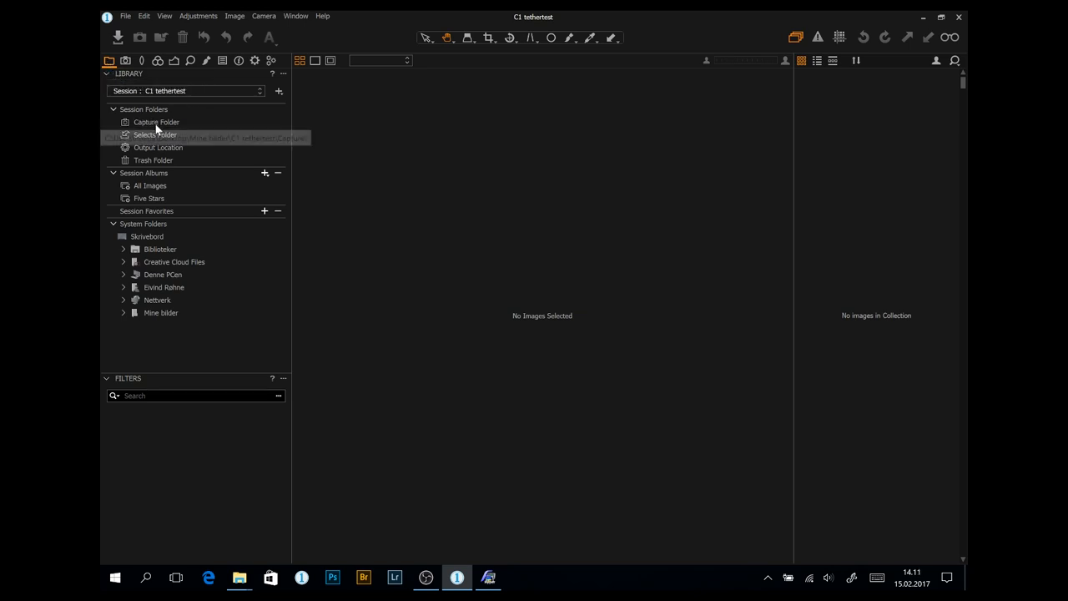
Step: Show the session's Capture Folder (0 images) and bring up the Camera menu options
{"action": "left_click", "coordinate": [157, 122]}
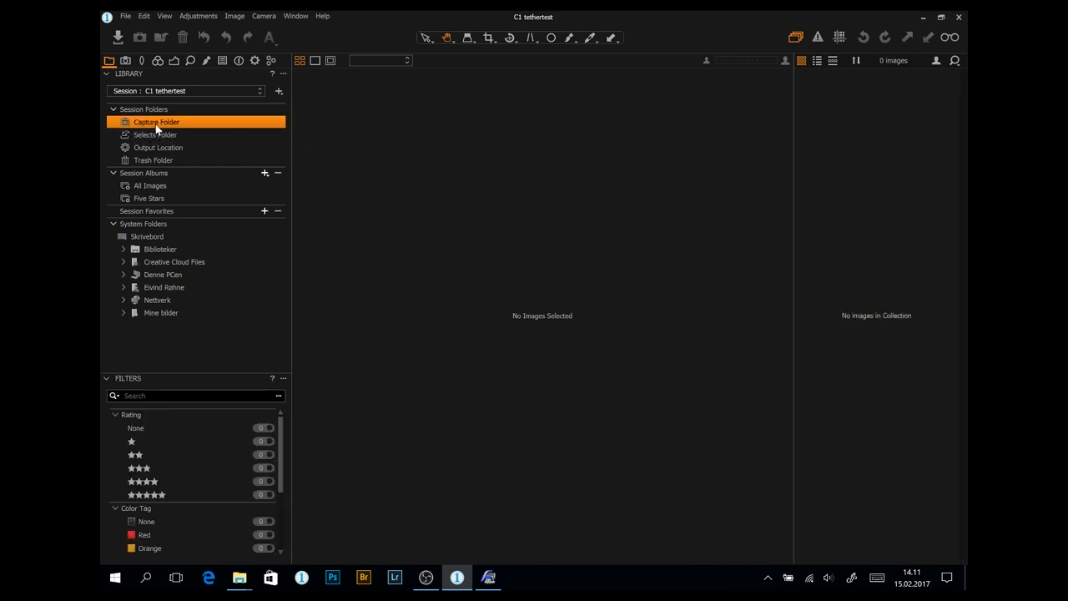
{"action": "mouse_move", "coordinate": [228, 77]}
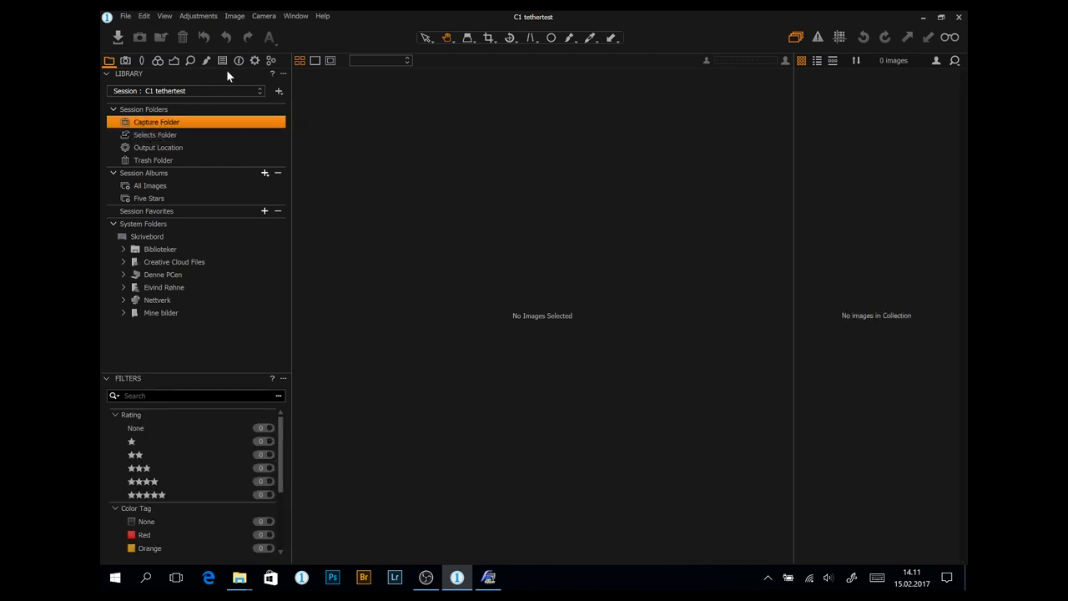
{"action": "left_click", "coordinate": [272, 15]}
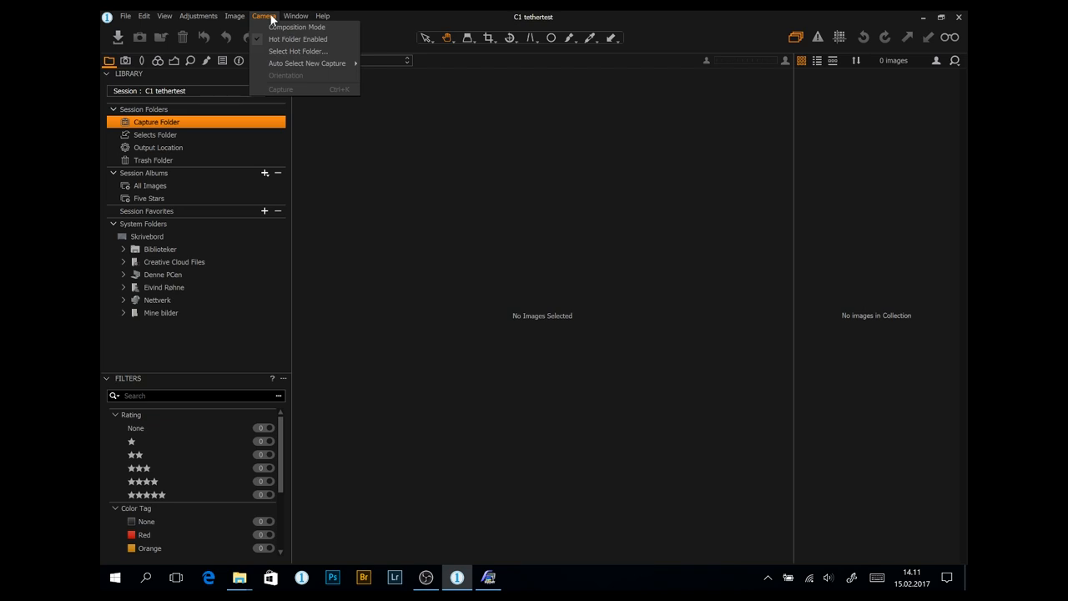
{"action": "mouse_move", "coordinate": [301, 28]}
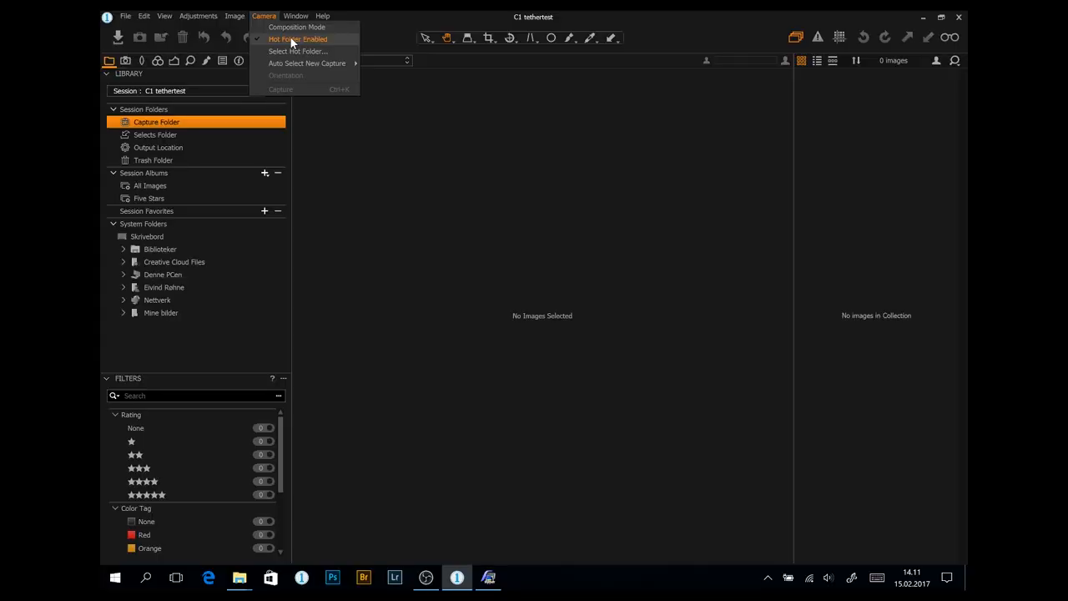
{"action": "mouse_move", "coordinate": [307, 64]}
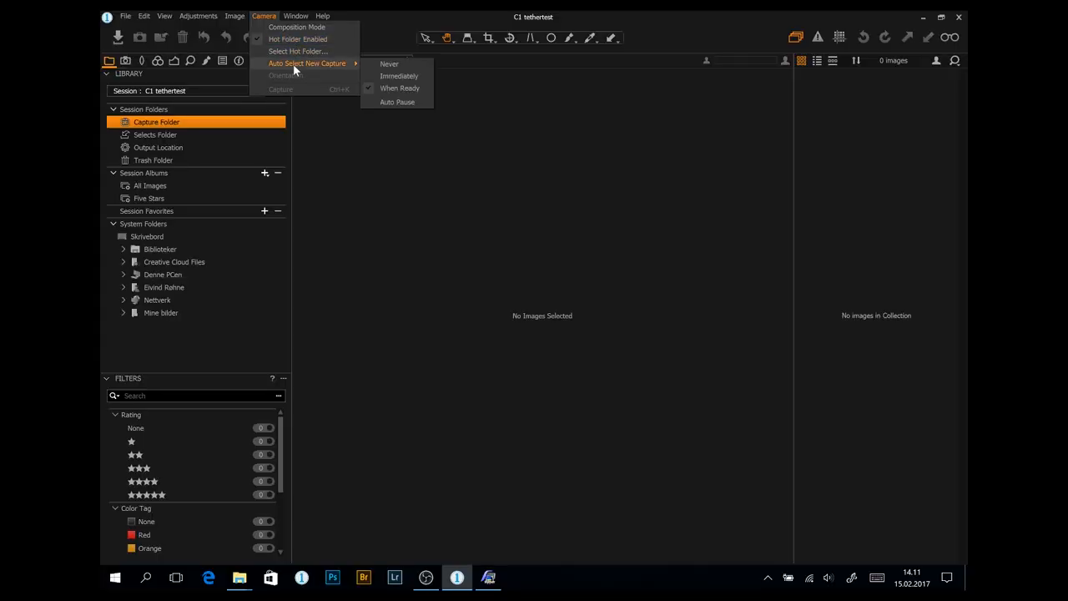